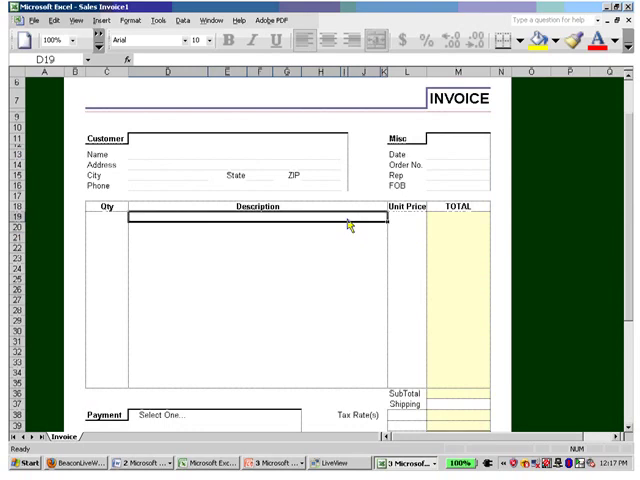
Step: Enter the first line item: quantity 2, 'thing', unit price $5.00
type("1")
type("thing")
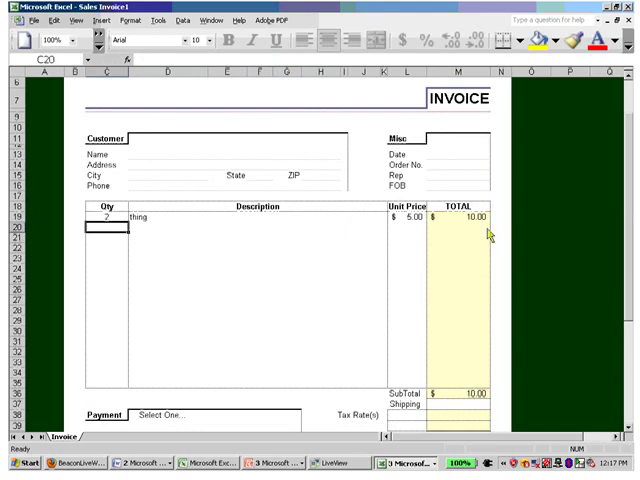
mouse_move(420, 413)
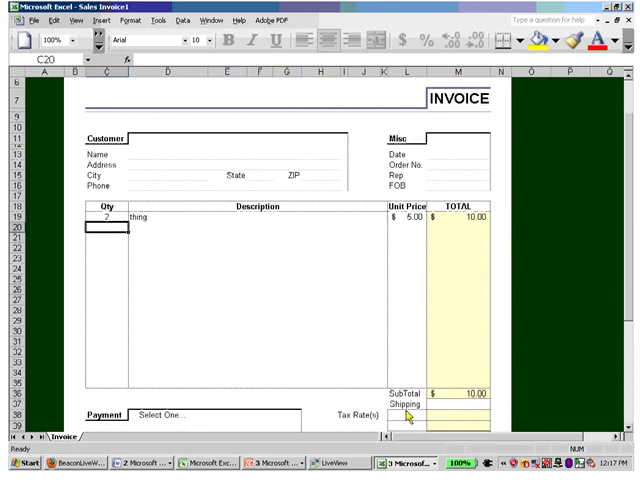
left_click(410, 415)
type("8.5")
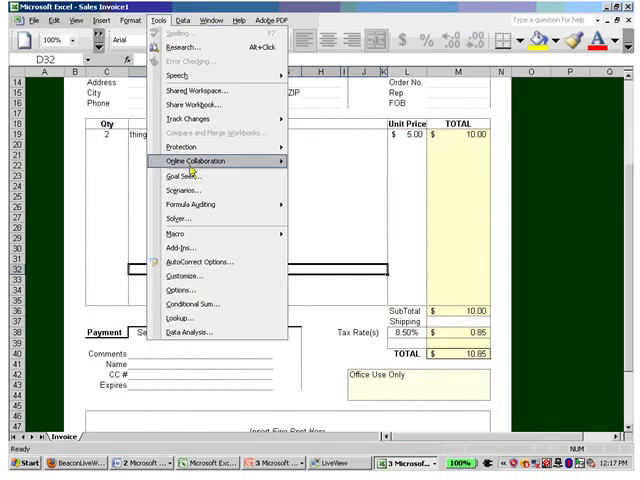
mouse_move(183, 147)
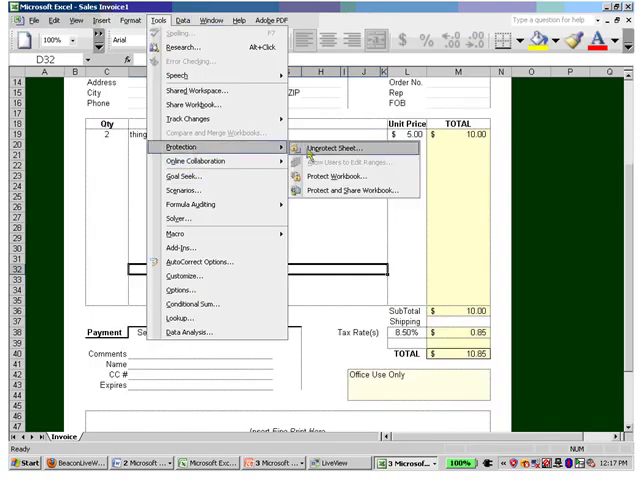
Step: Unprotect the invoice worksheet through Tools > Protection > Unprotect Sheet
left_click(334, 147)
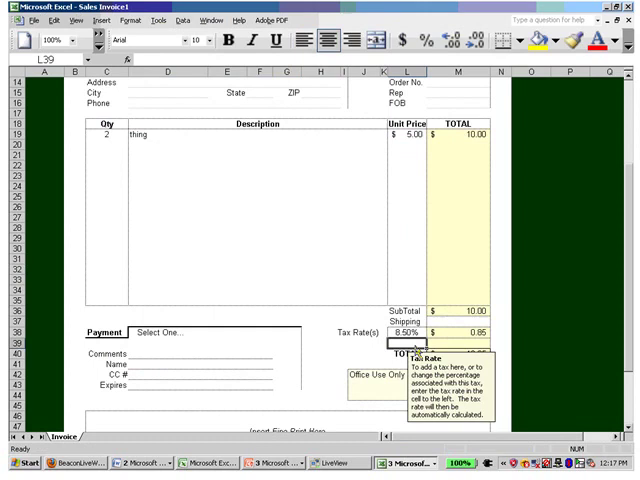
Step: Label L39 'Fee?' and give M39 the formula =IF(M36<50,0,5)
type("Fee?")
left_click(458, 343)
type("=if")
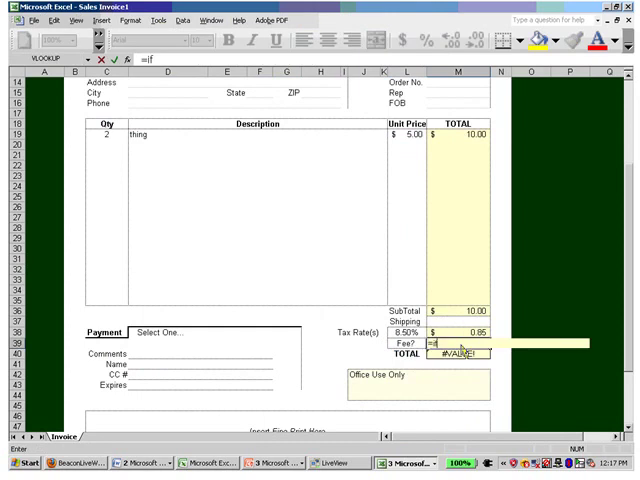
left_click(458, 306)
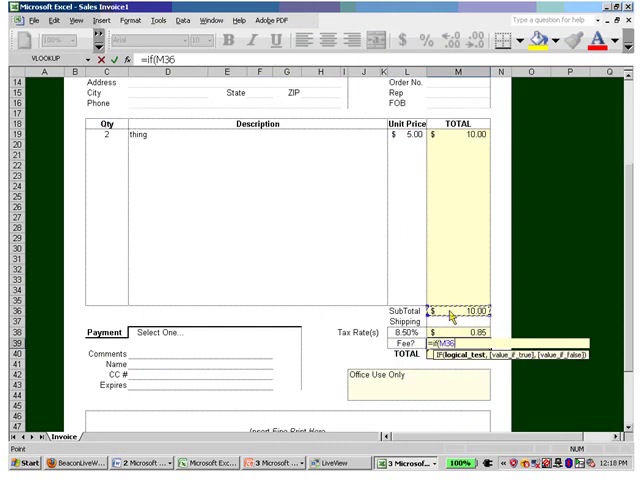
type("<")
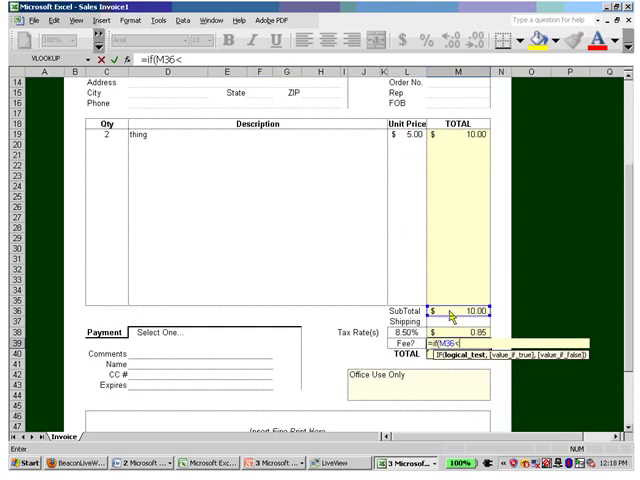
type("50,")
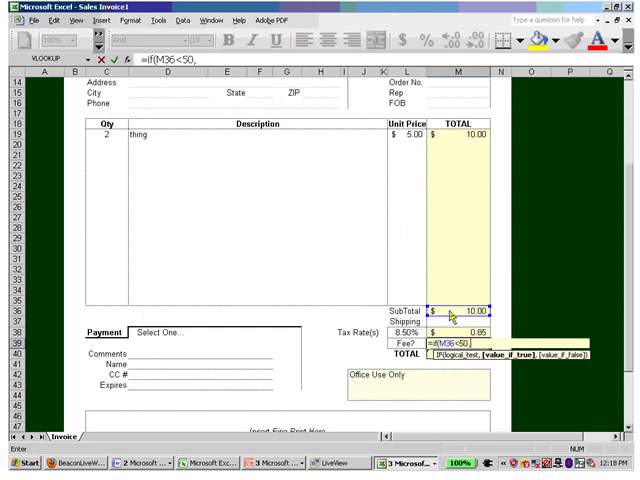
type("0,")
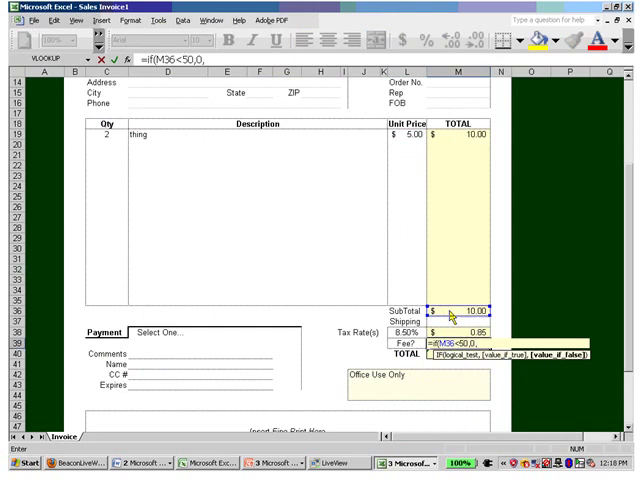
type("5)")
left_click(107, 134)
type("6")
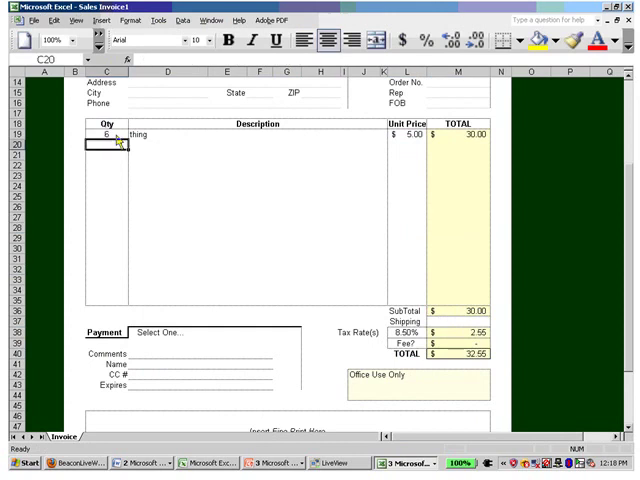
Step: Inspect the fee, tax and subtotal formulas in M39, M38 and M36
left_click(457, 343)
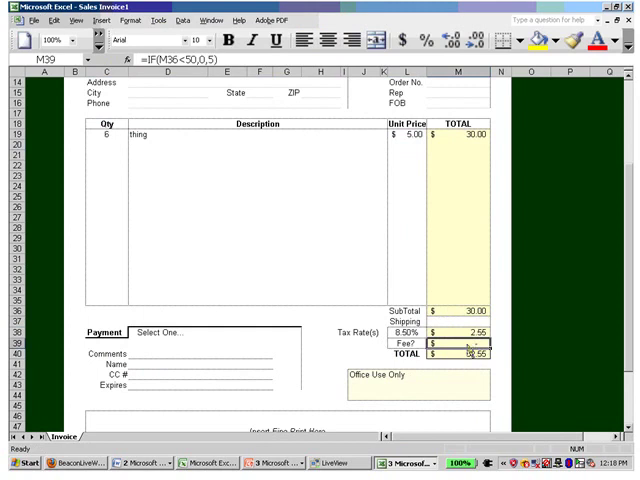
left_click(465, 334)
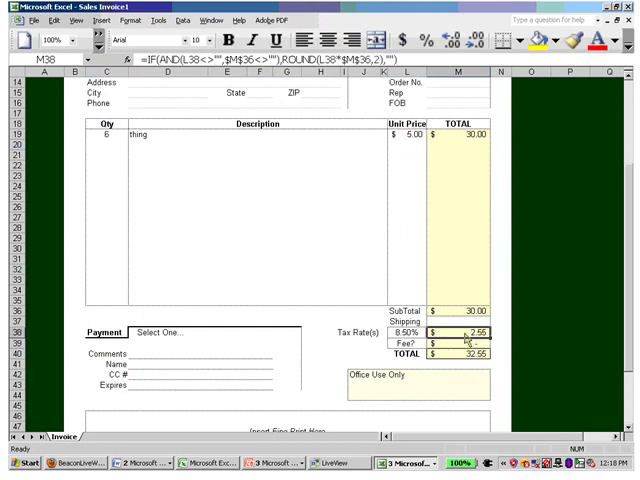
left_click(460, 347)
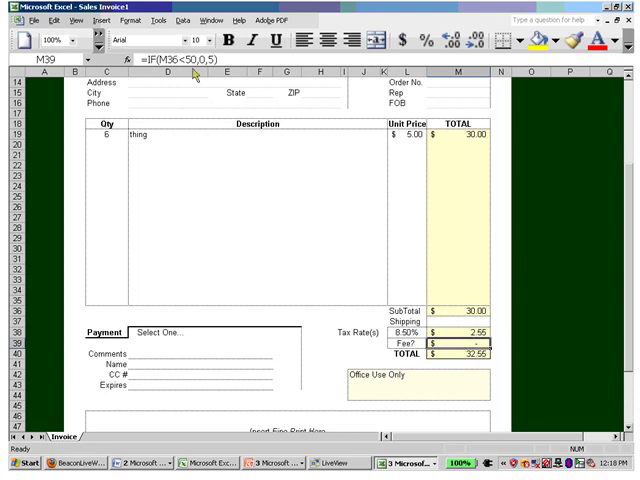
left_click(453, 306)
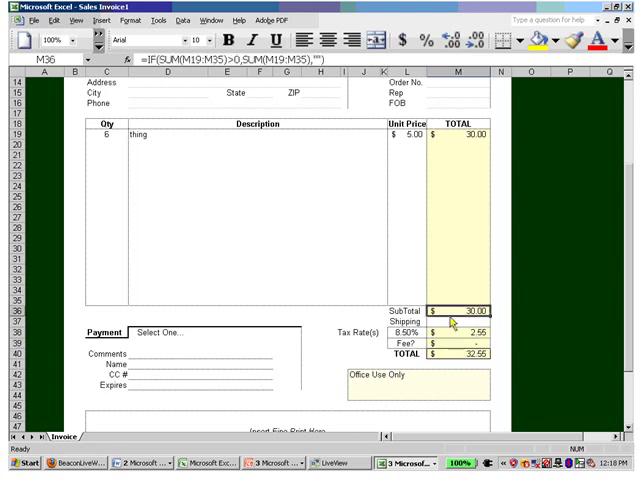
Step: Change the quantity in C19 to 100 and check the $5.00 fee
left_click(104, 135)
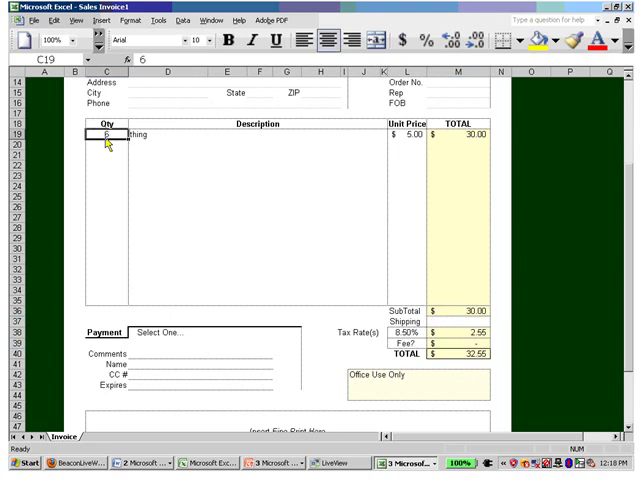
type("100")
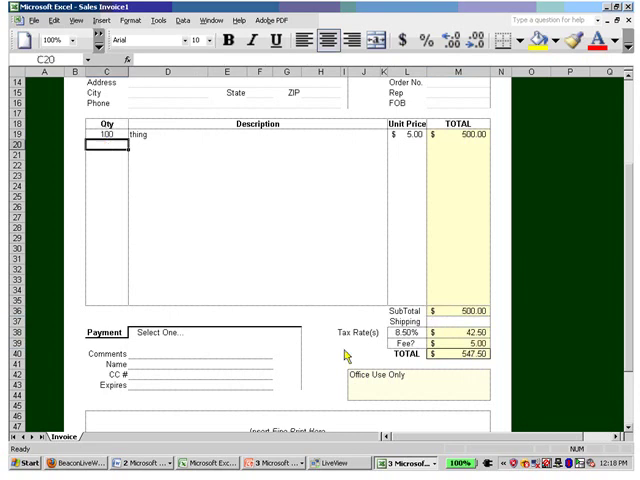
left_click(463, 345)
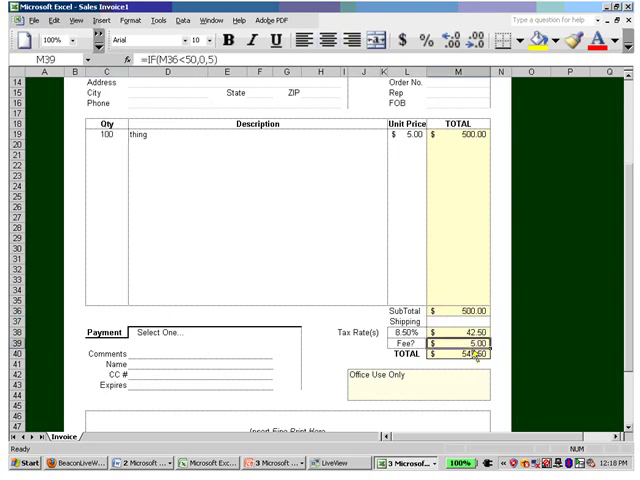
Step: Reapply sheet protection from Tools > Protection and verify it
left_click(162, 22)
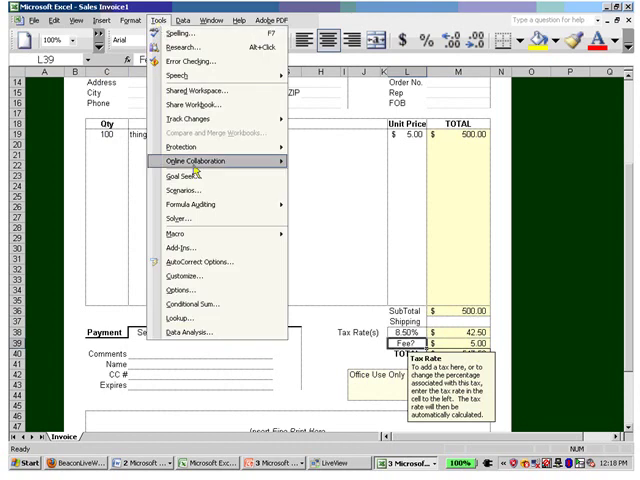
mouse_move(185, 146)
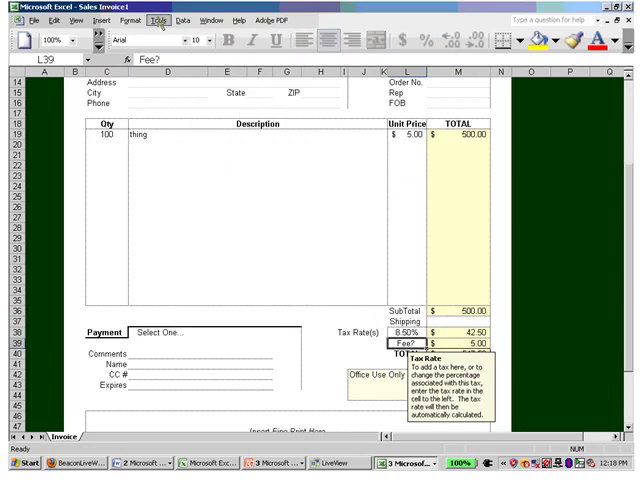
left_click(158, 20)
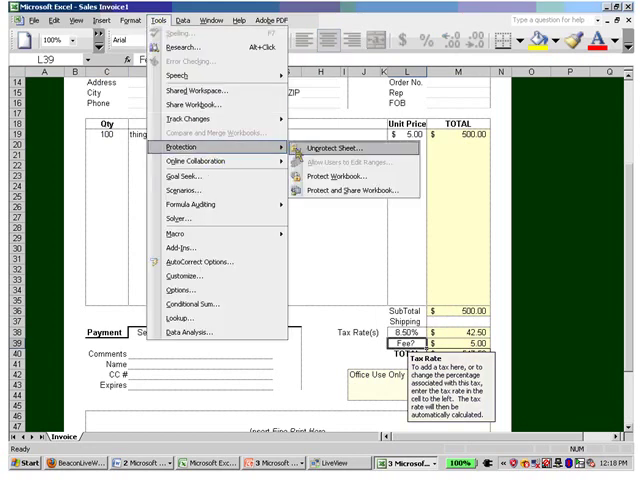
left_click(300, 153)
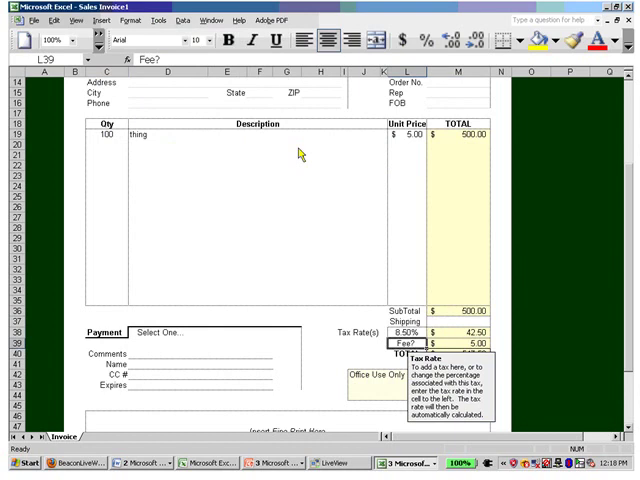
mouse_move(240, 247)
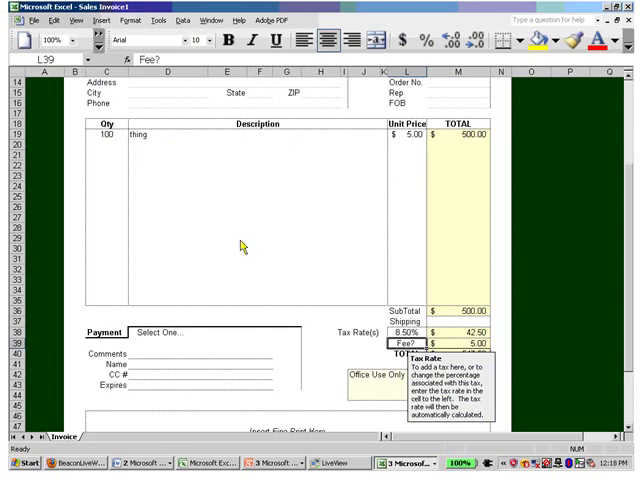